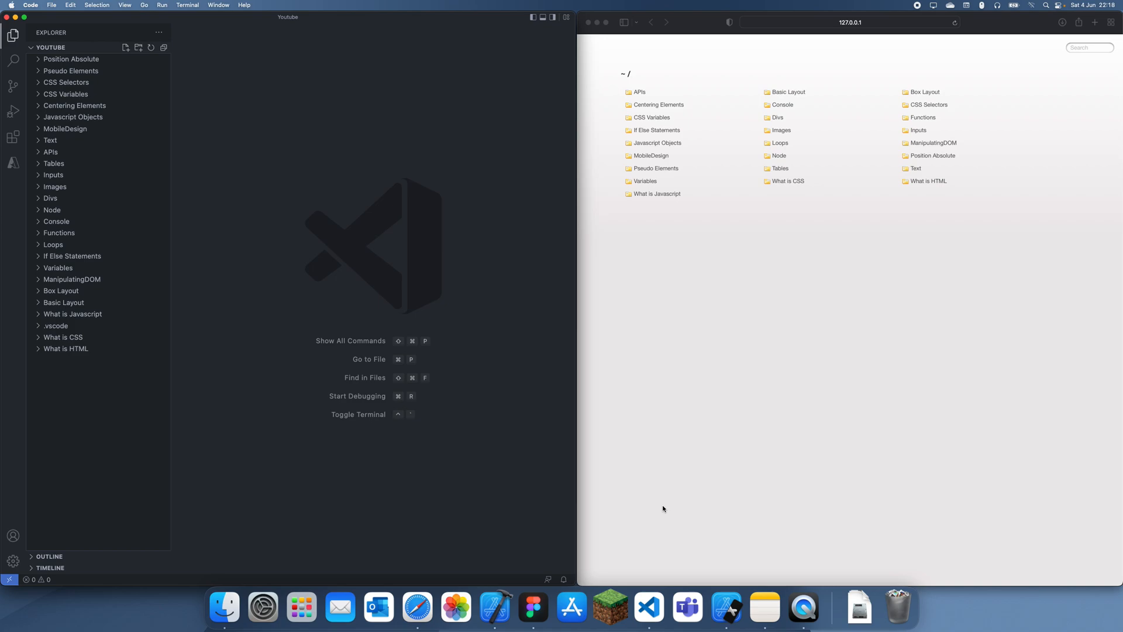
mouse_move(747, 204)
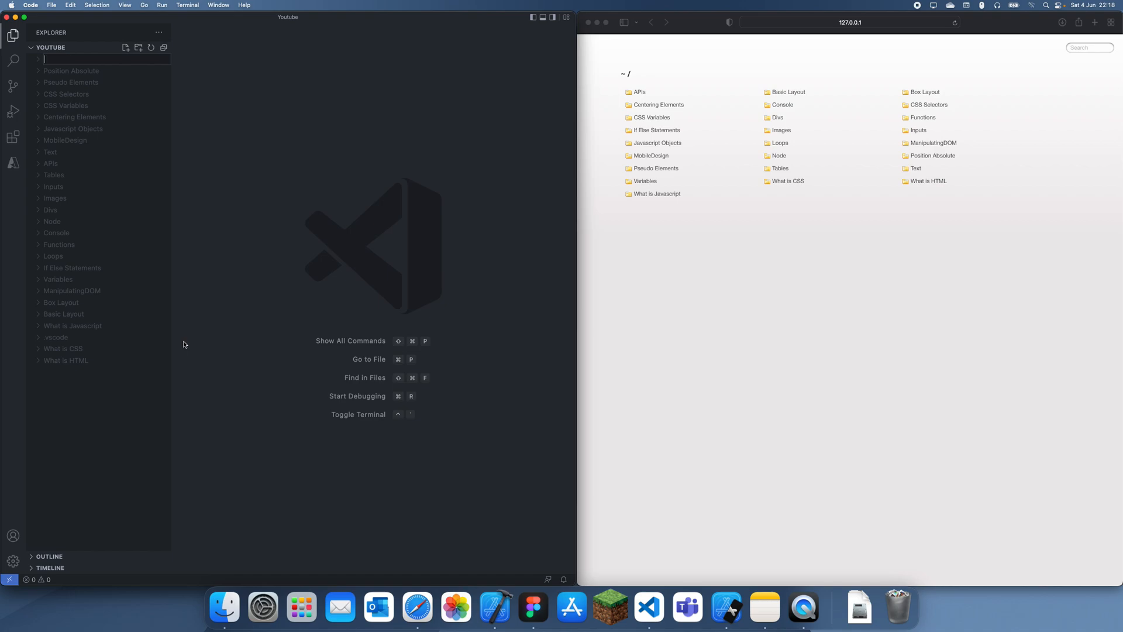
Name the new Explorer folder 'Input Selectors'.
type("Input Selectors")
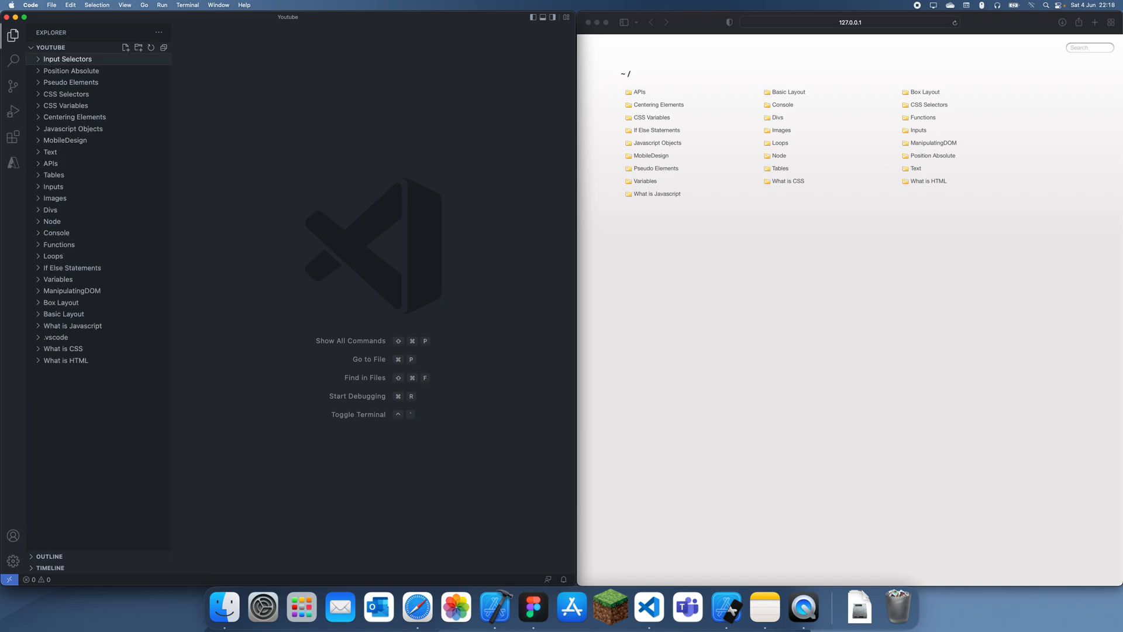
Create index.html in Input Selectors with a label element reading 'Label content'.
right_click(67, 58)
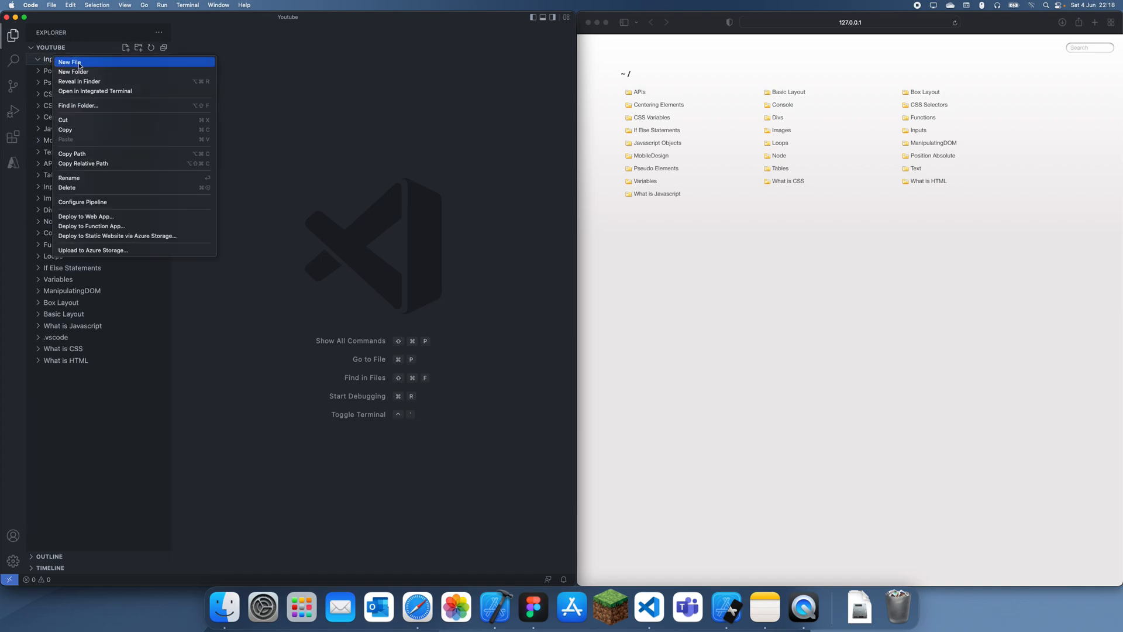
left_click(75, 61)
type("index.html")
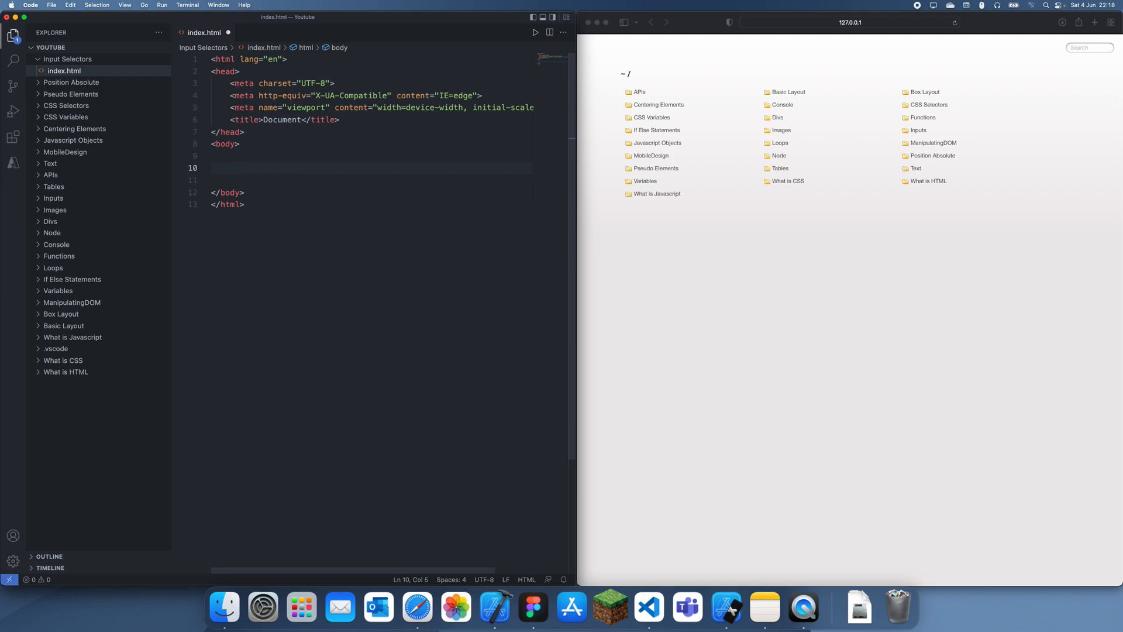
type("<label for=\"\"></label>")
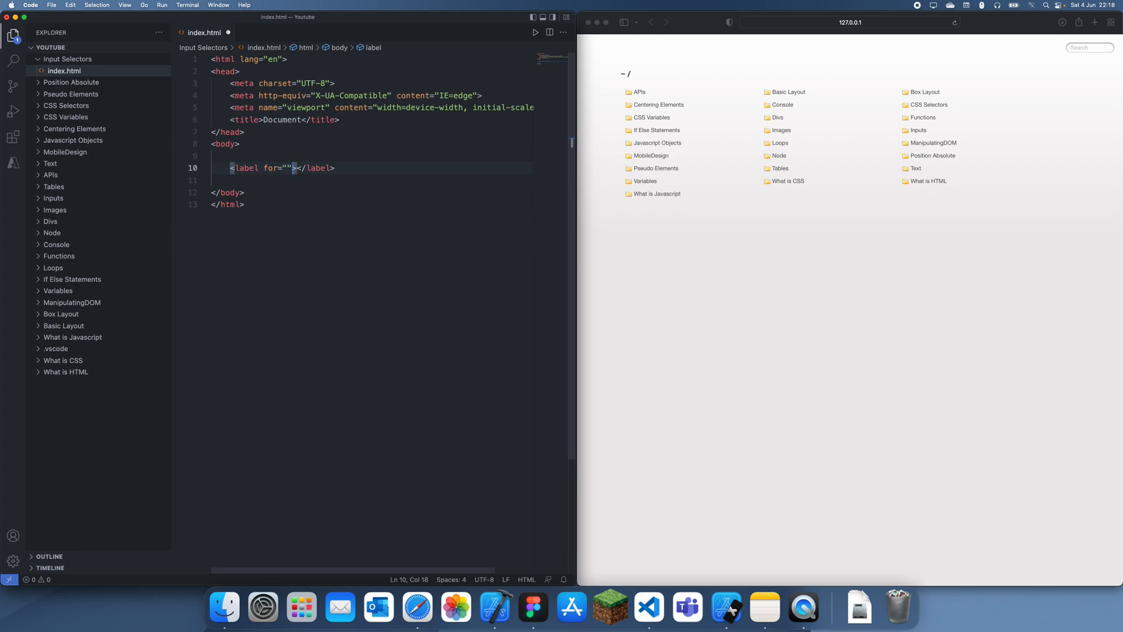
key("Backspace")
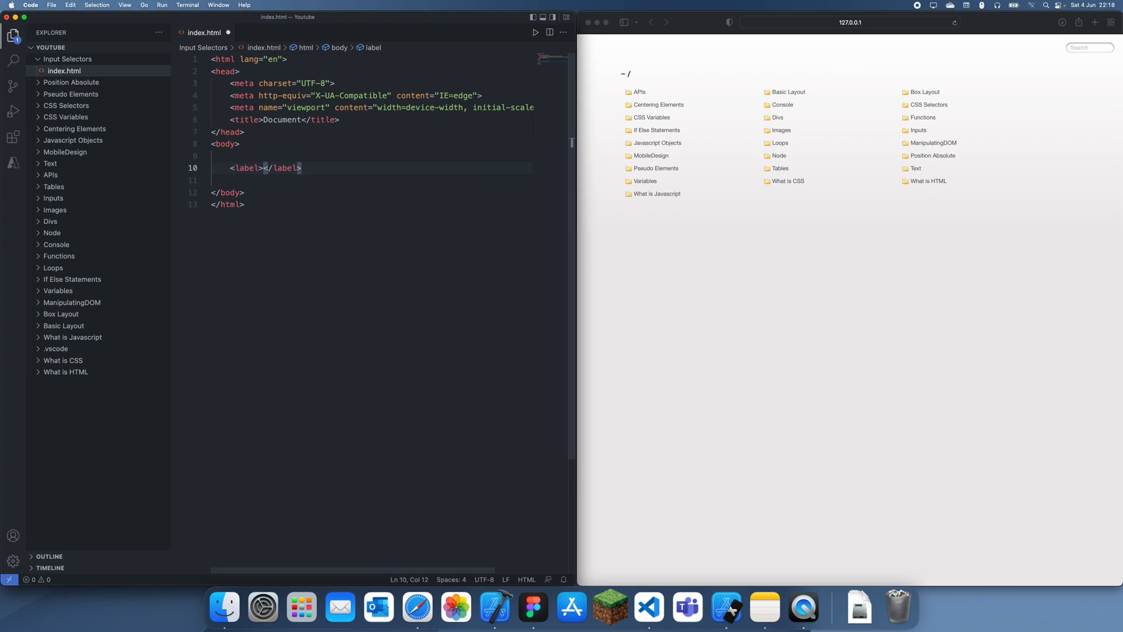
type("Label content")
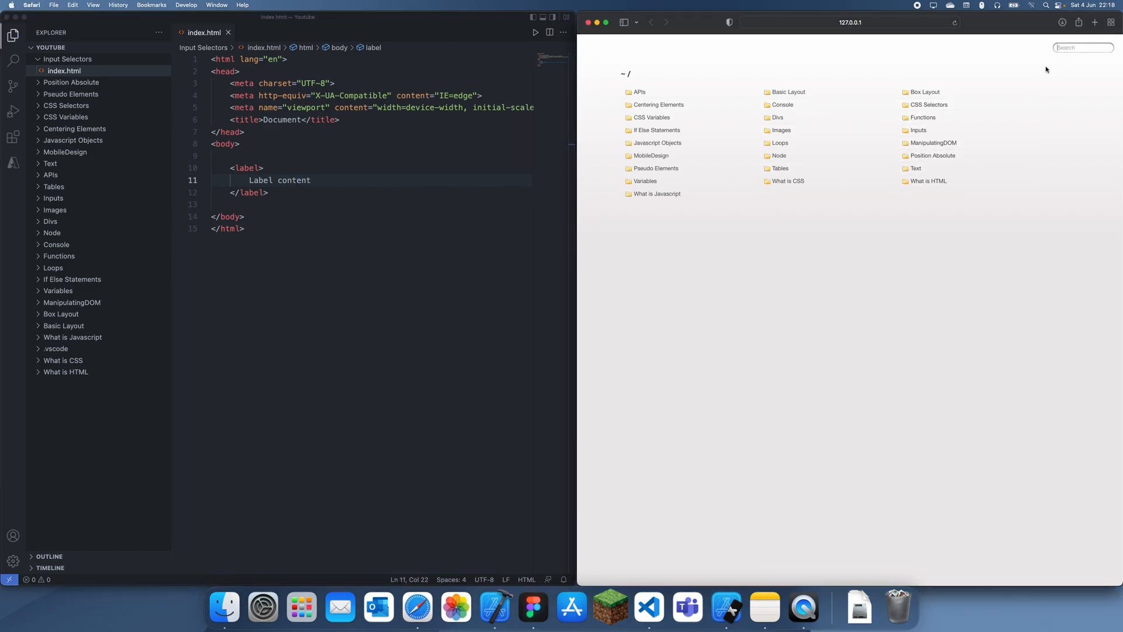
Open the Input Selectors folder from Safari's 127.0.0.1 listing to preview 'Label content'.
type("in")
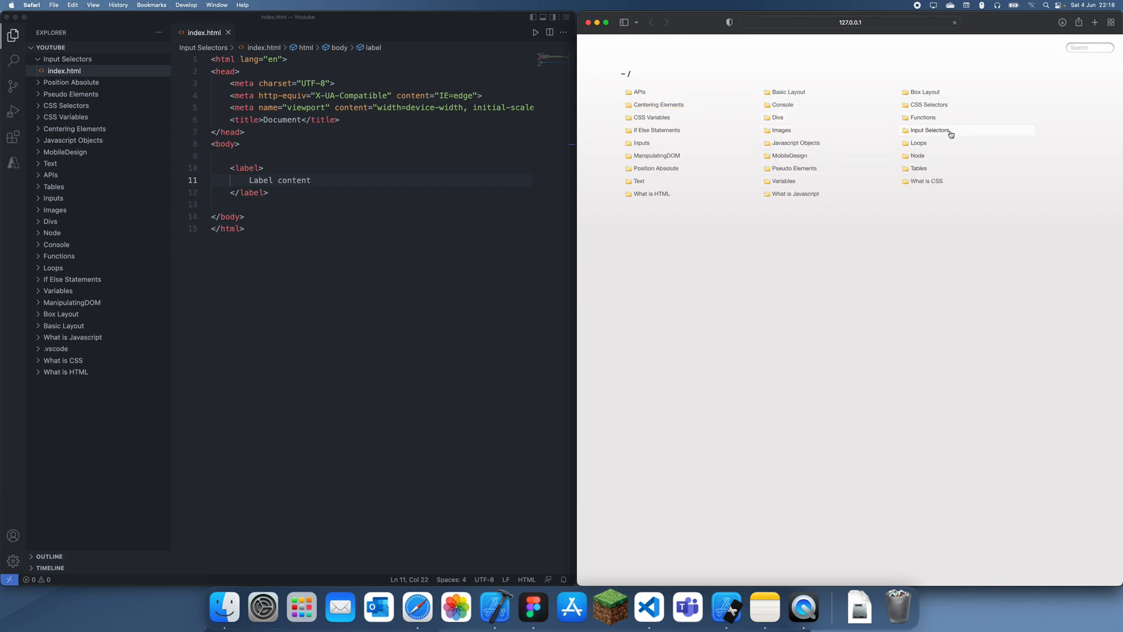
left_click(929, 131)
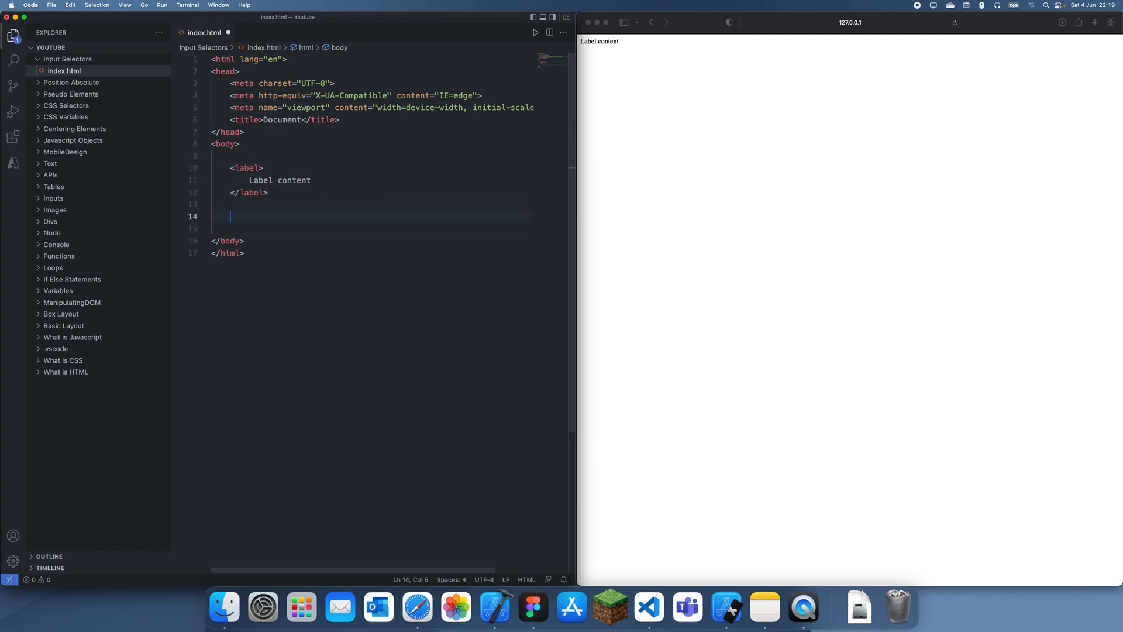
Add a text input with value 'Starter Text' to index.html.
type("<input type=\"text\">")
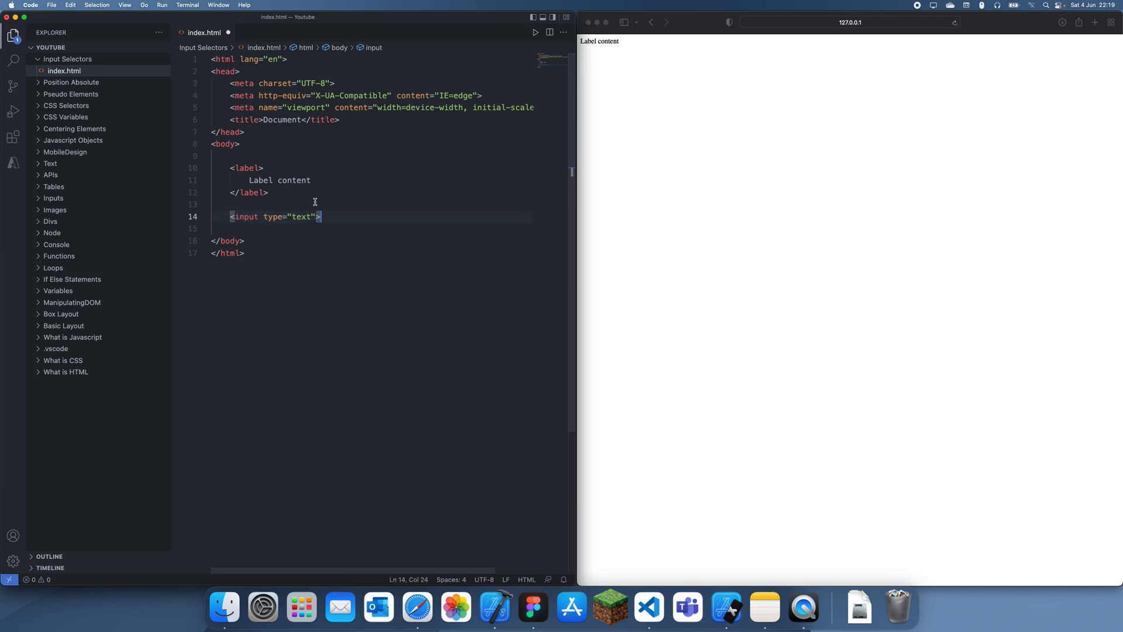
type("<")
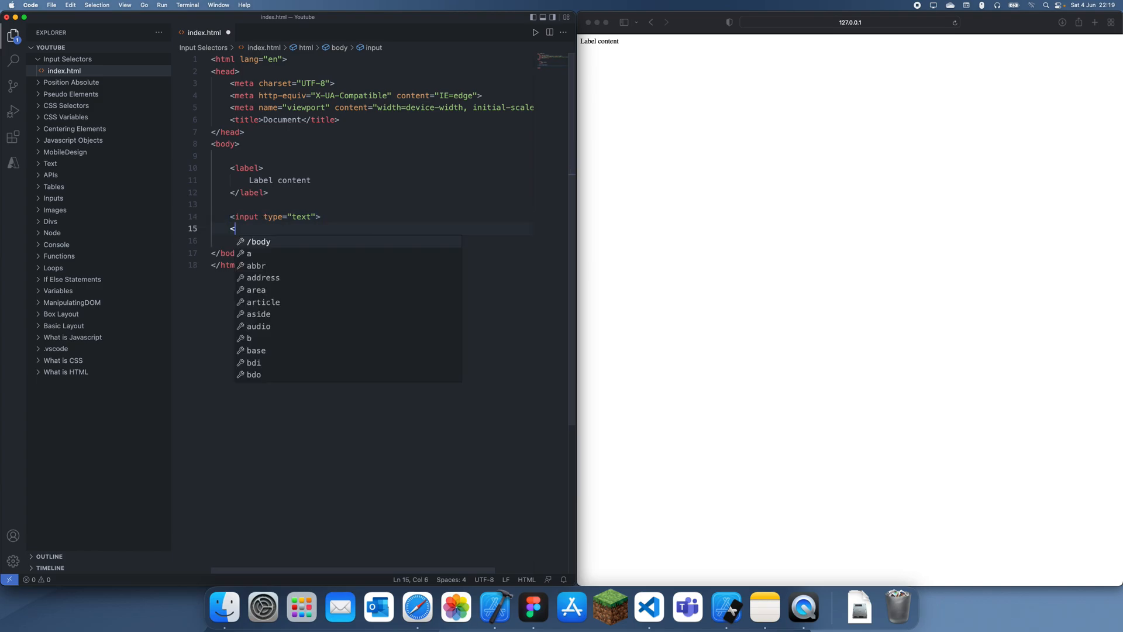
type("/in")
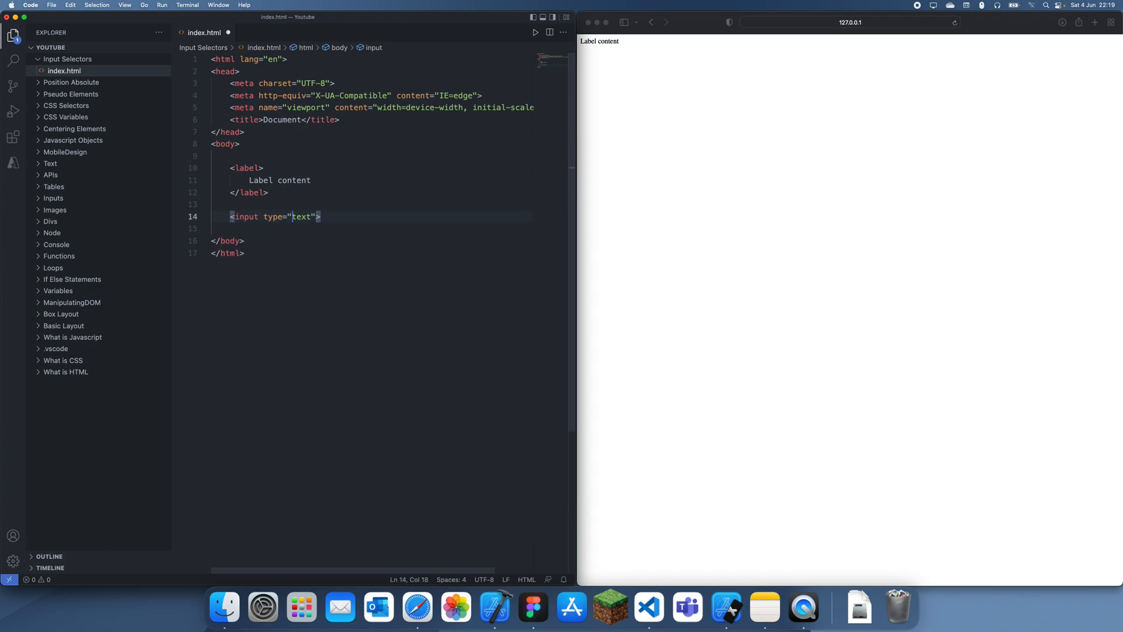
type("value=\"\"")
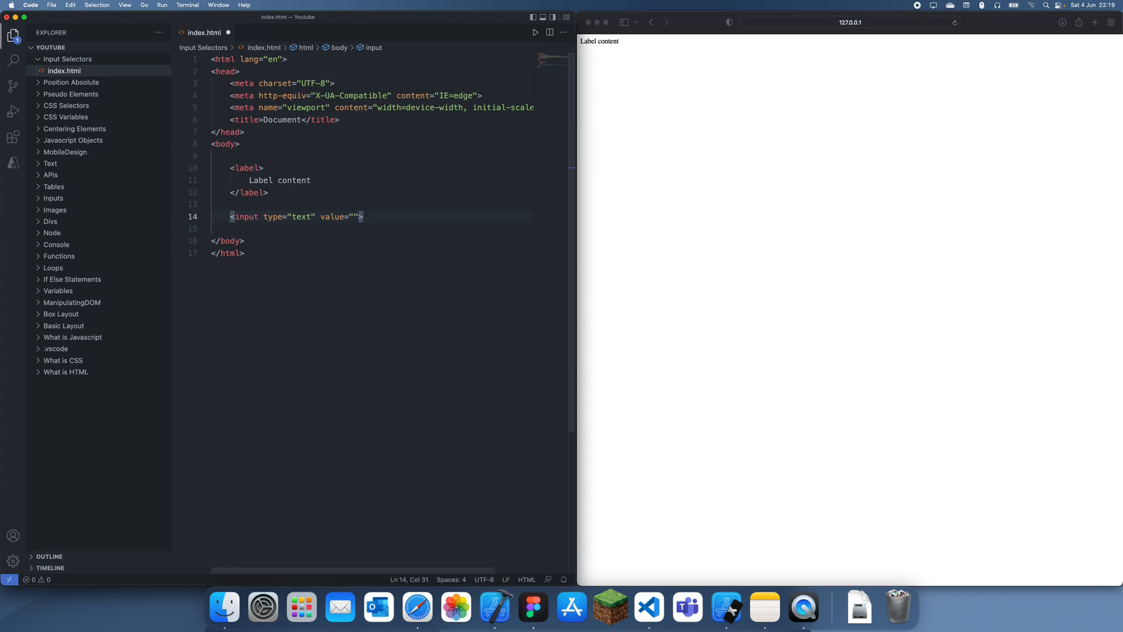
type("Thos")
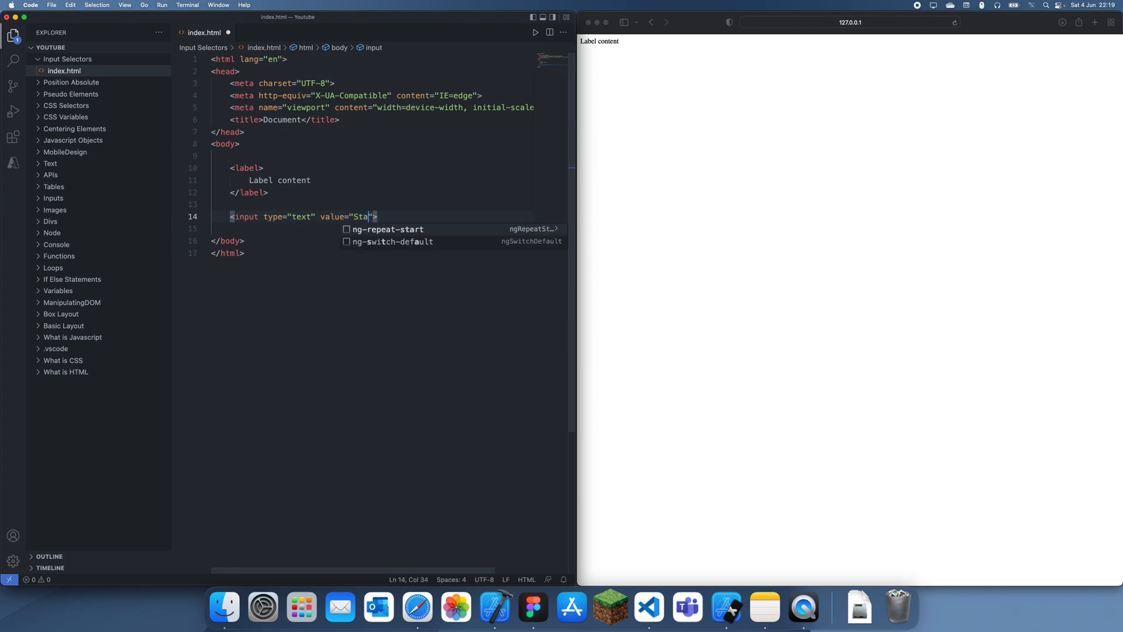
type("rter Text")
type("</style>")
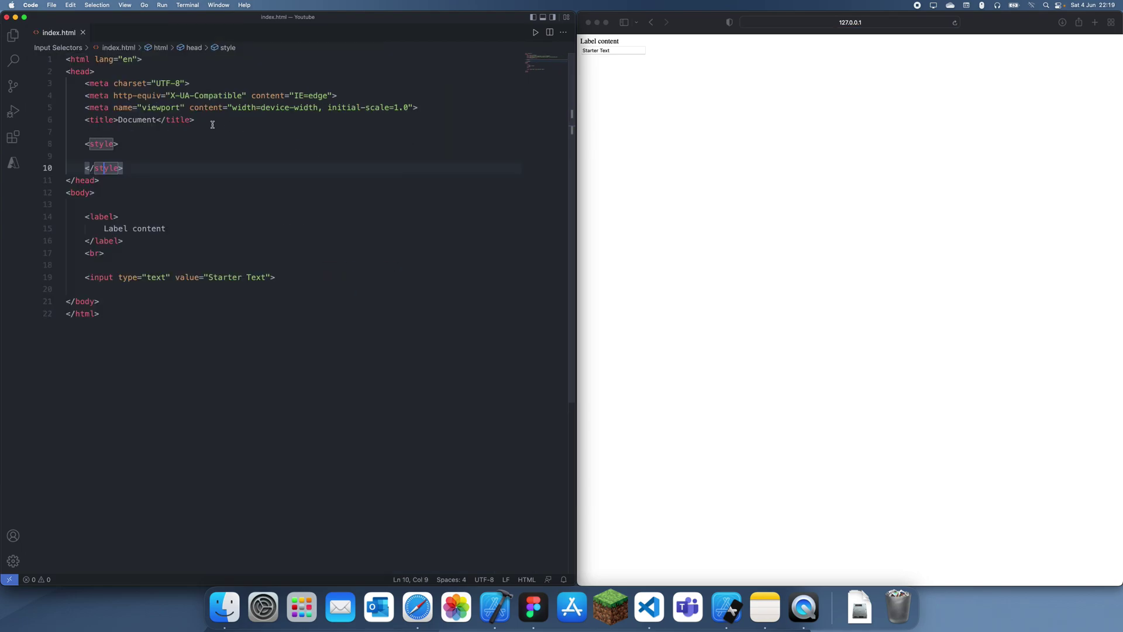
Write a label rule with background-color red inside the style block.
key("Enter")
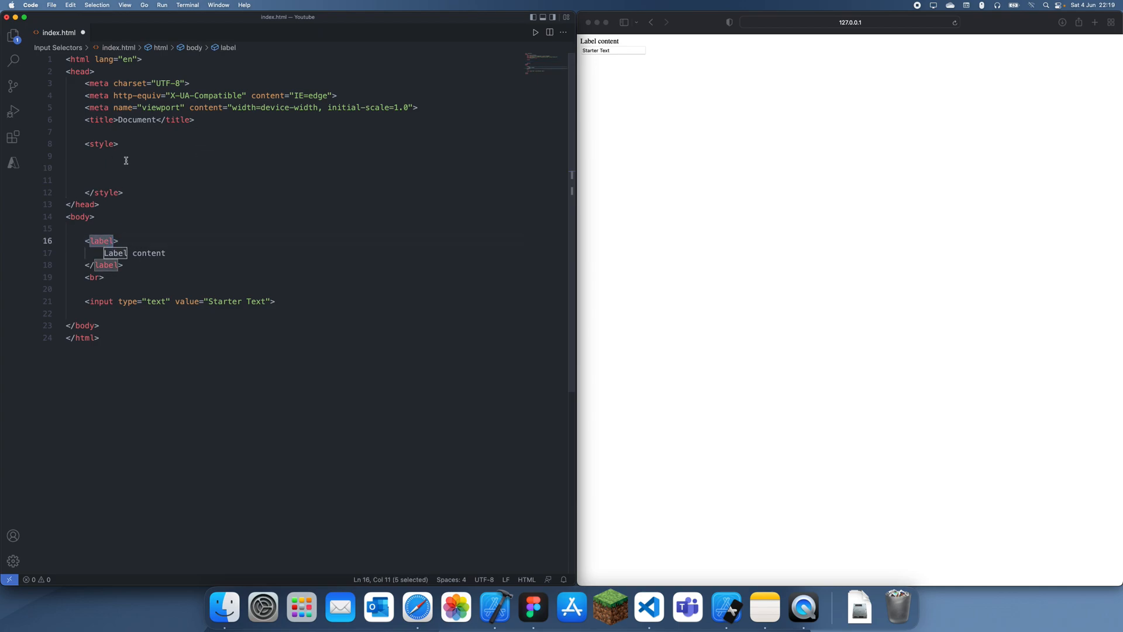
left_click(104, 168)
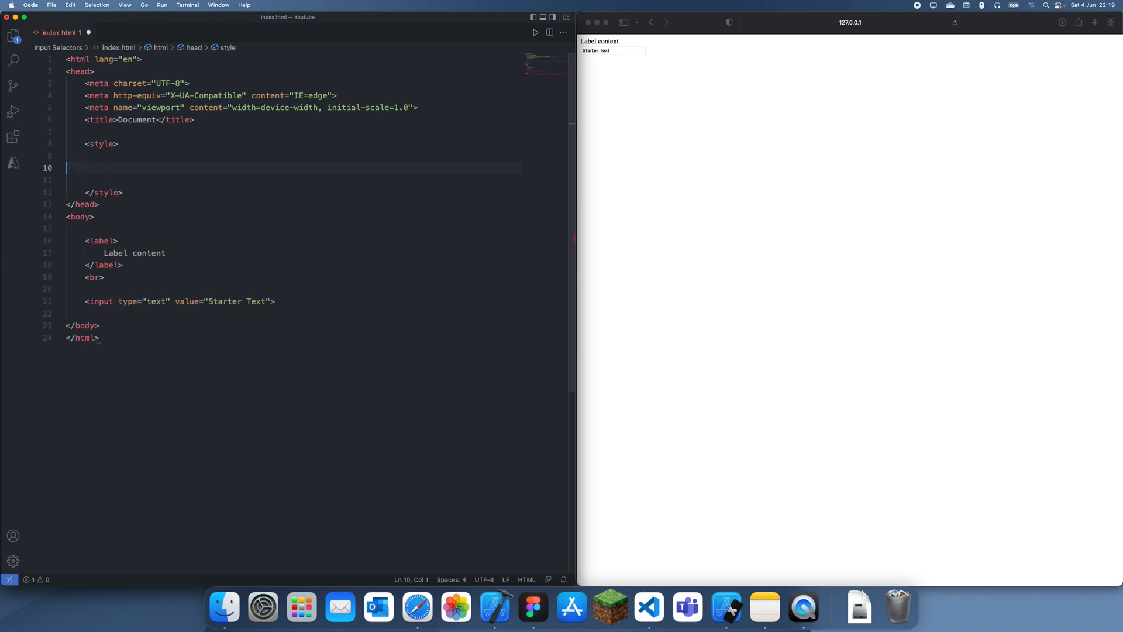
type("label {}")
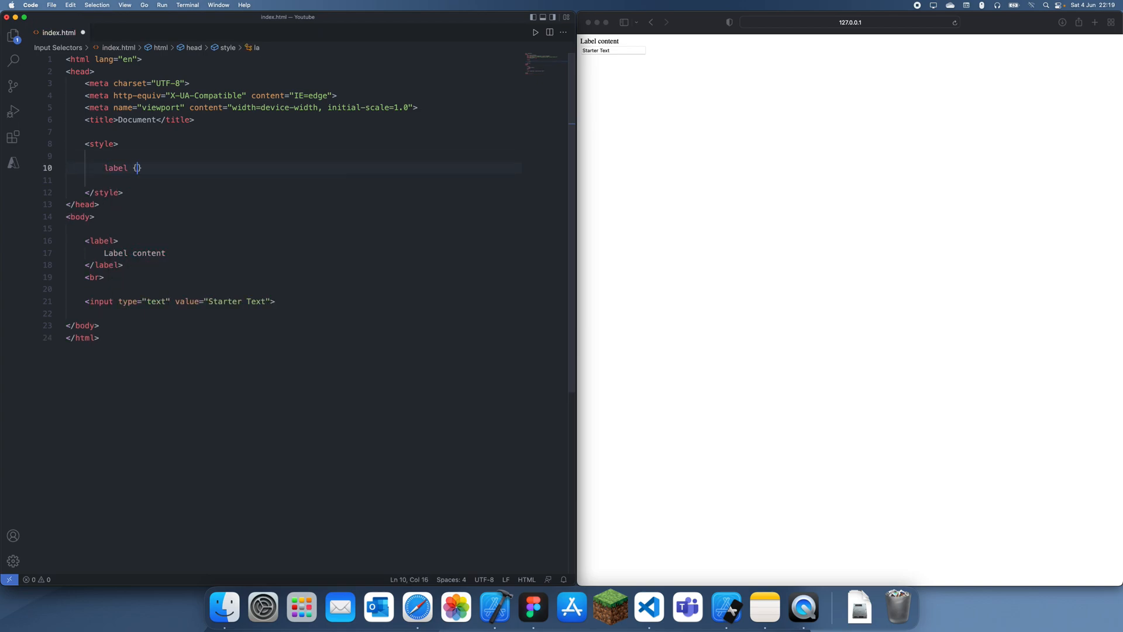
type("background-color: red")
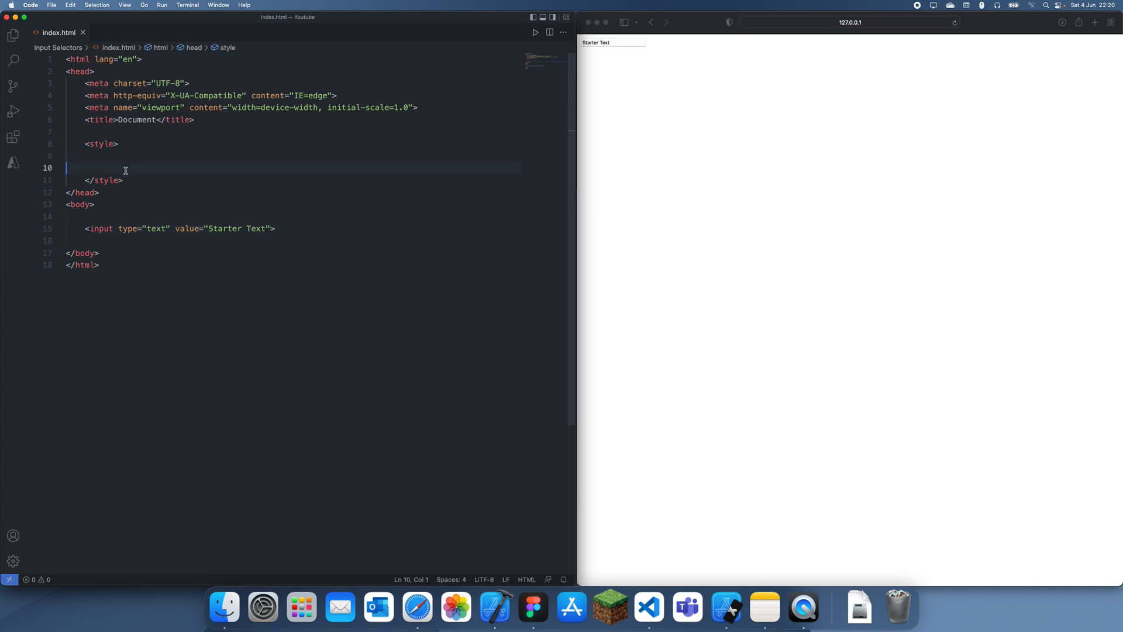
Add a red input[type="text"] rule and a textfield class rule on the Starter Text input.
type("oi")
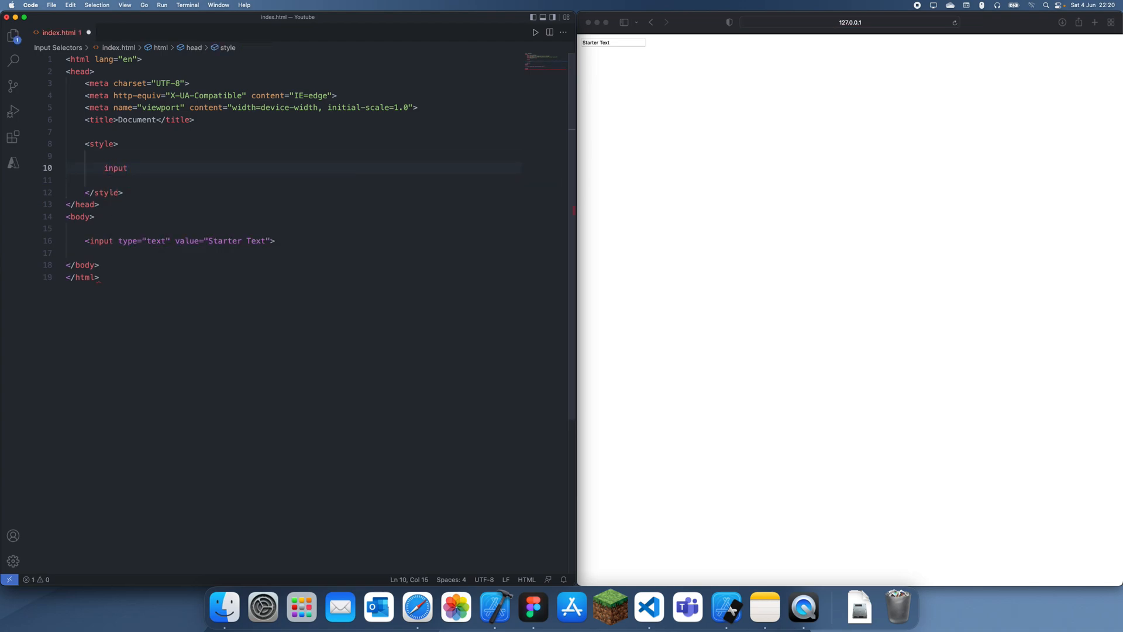
type("[type=\"text\"] {")
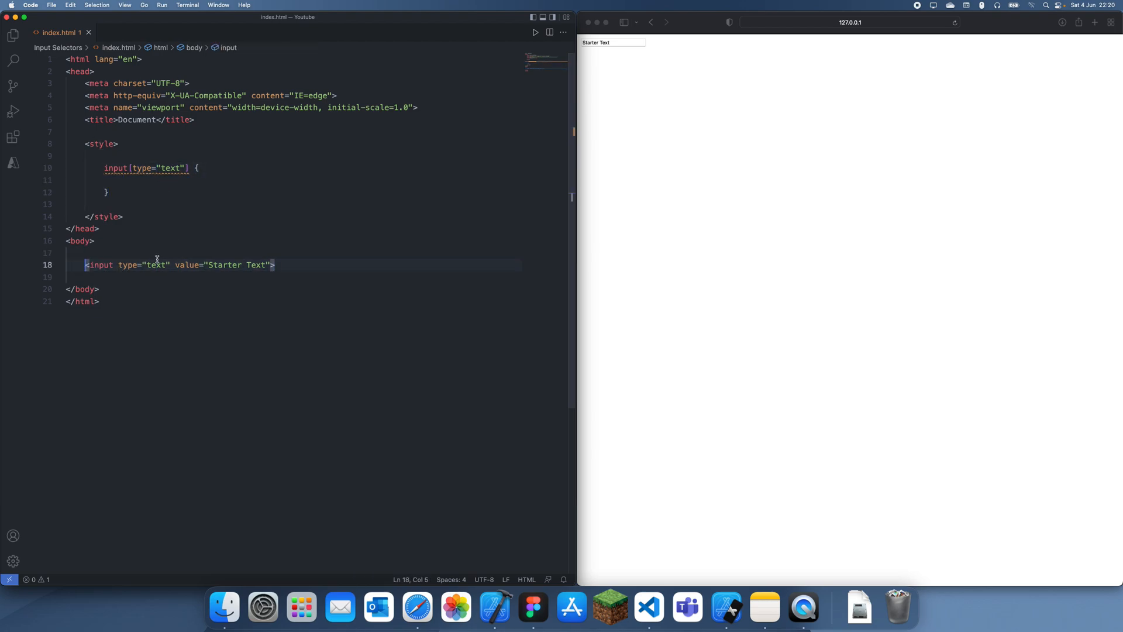
type("ca")
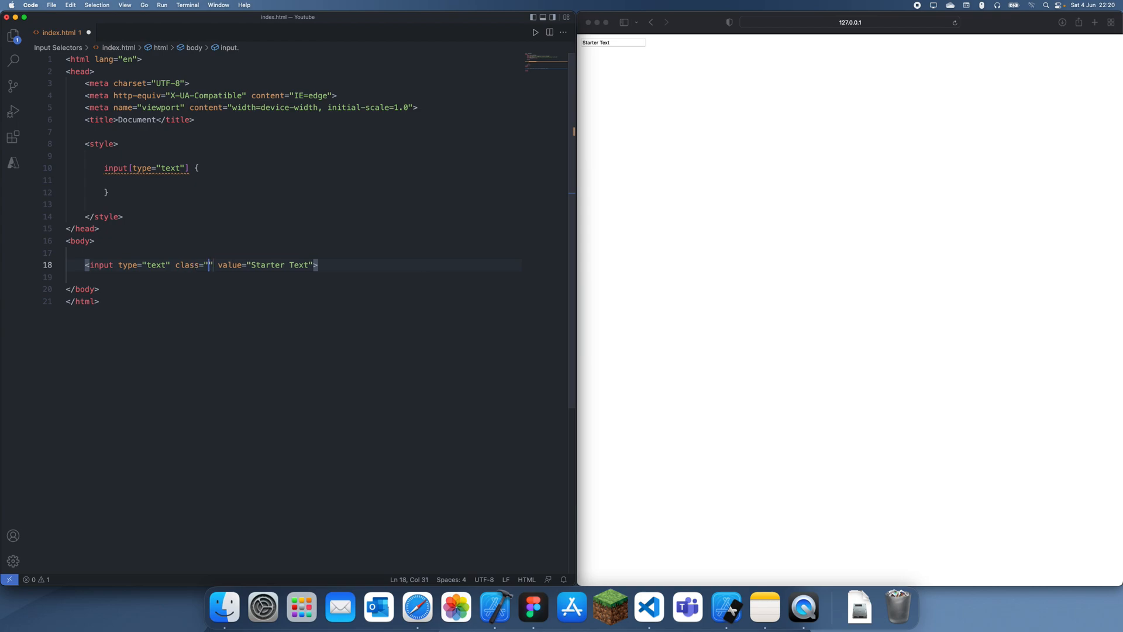
type("textfield")
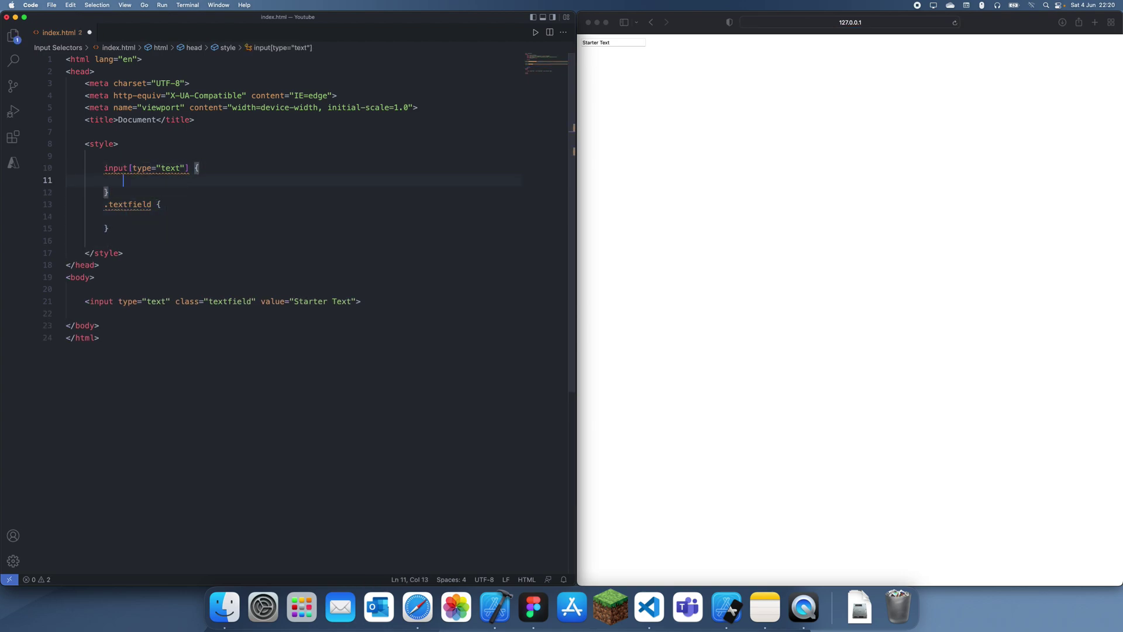
type("background-color: red;")
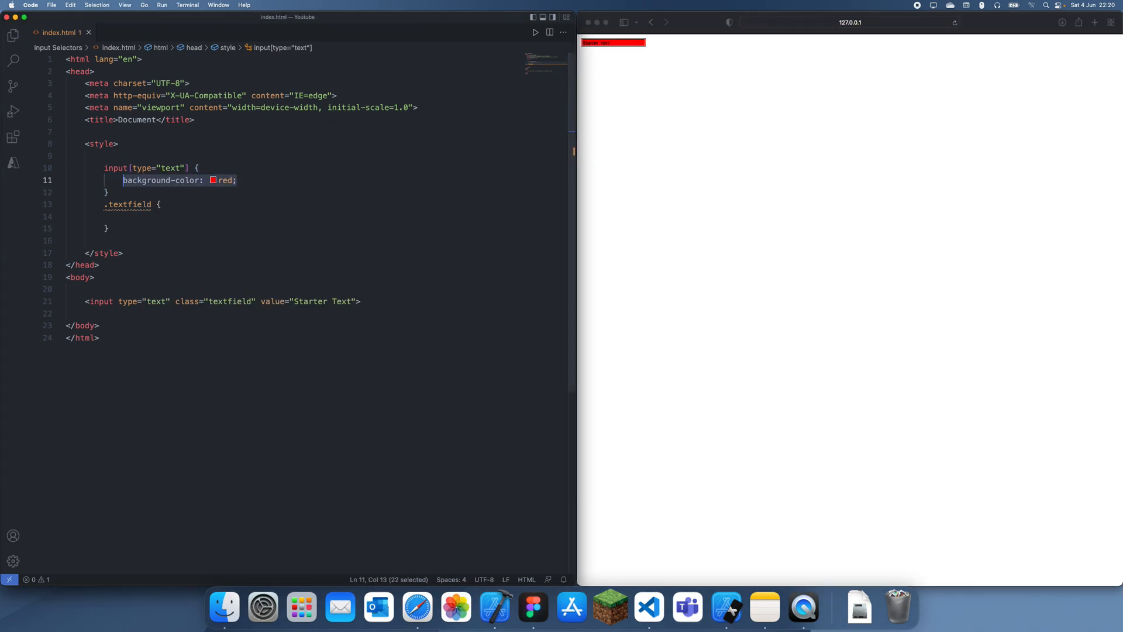
type("background-color: red;")
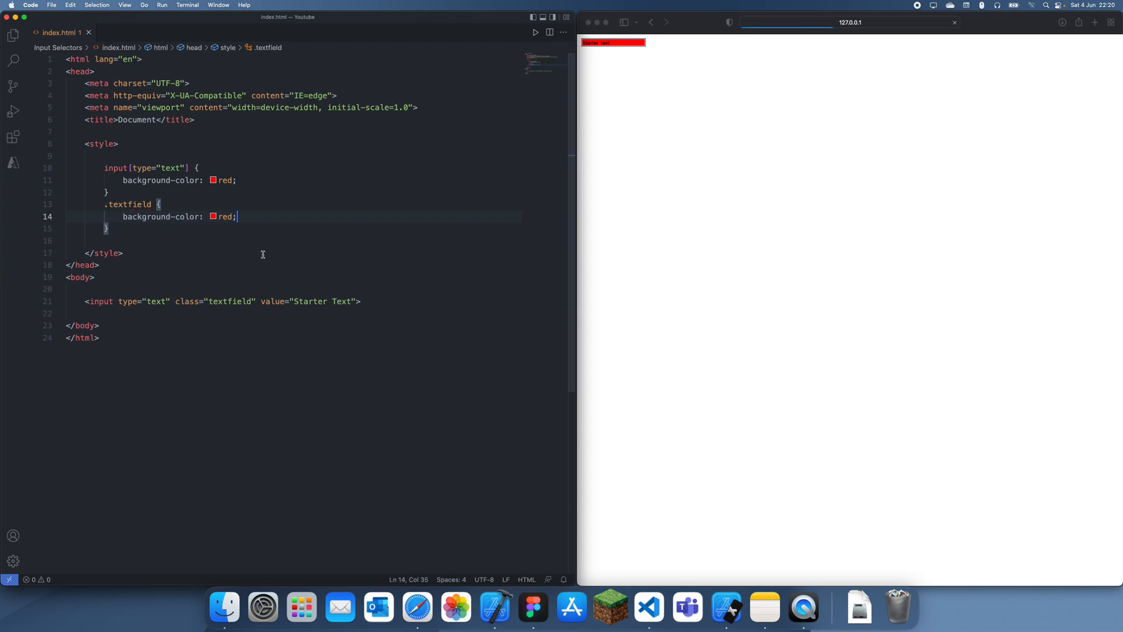
type("lu")
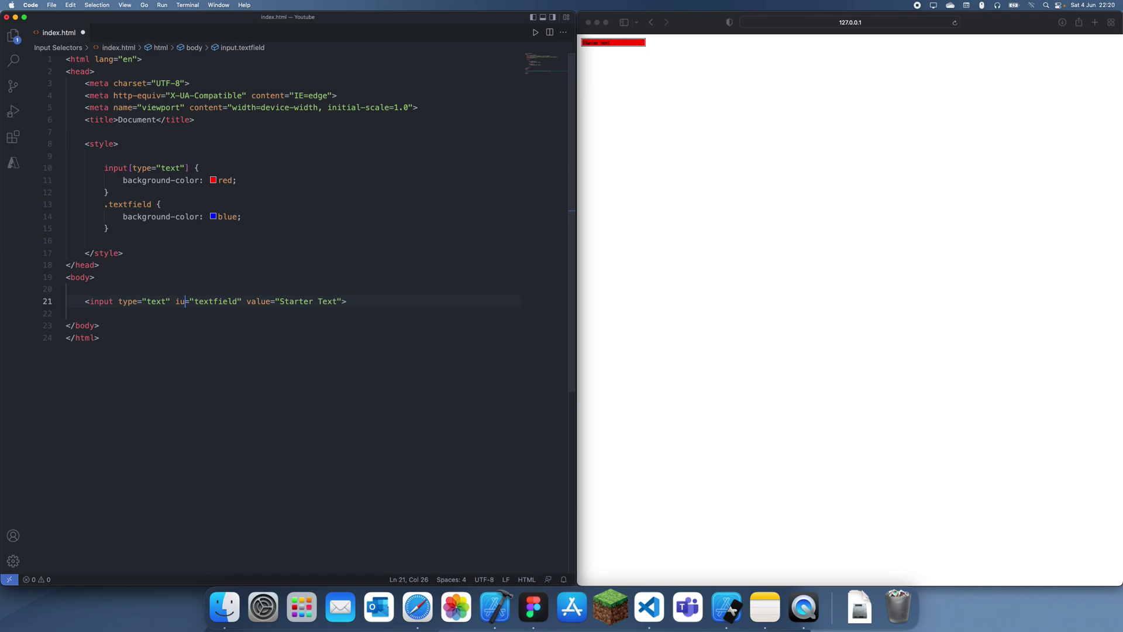
Switch the textfield class to id="textfield" and target it with #textfield.
type("d")
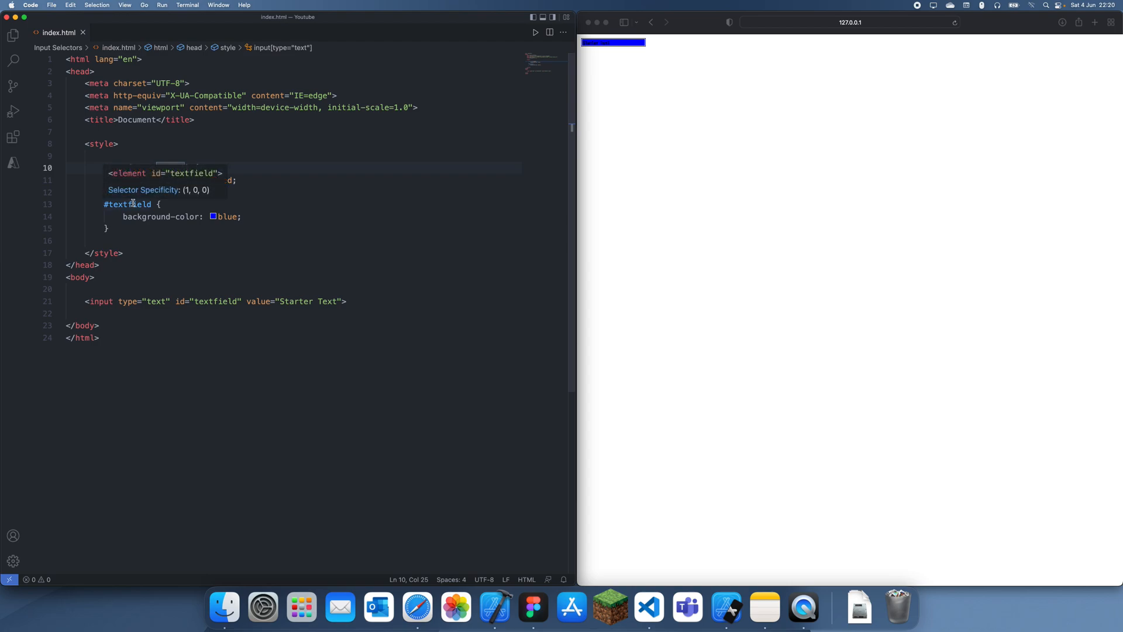
mouse_move(190, 193)
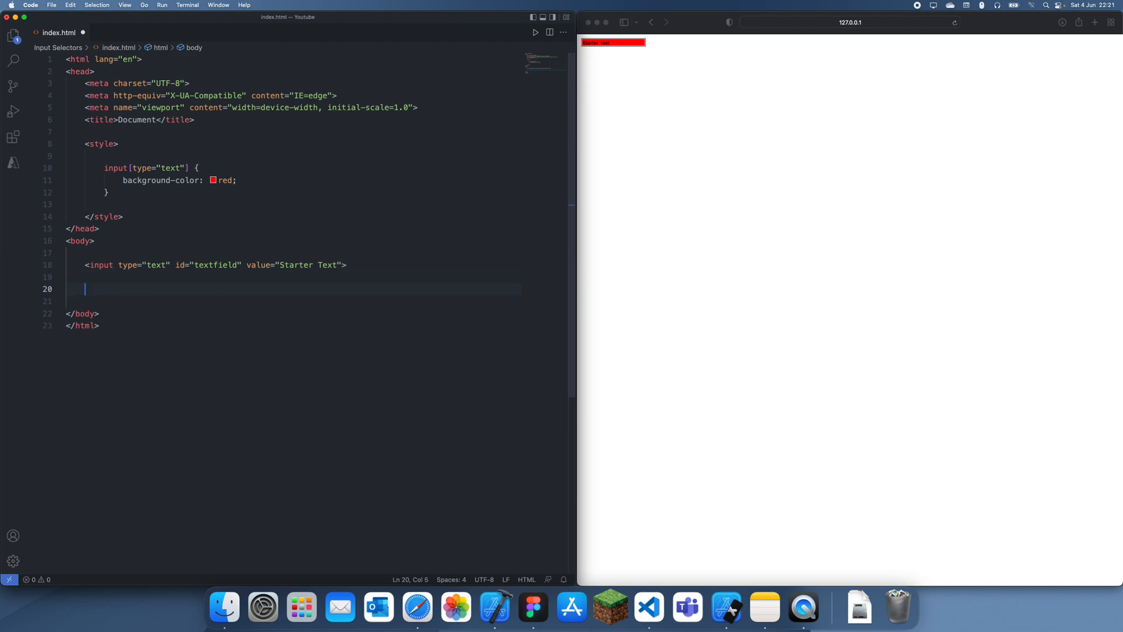
Add a button input with value 'Click Me' below the text field.
type("<input type=\"vur\">")
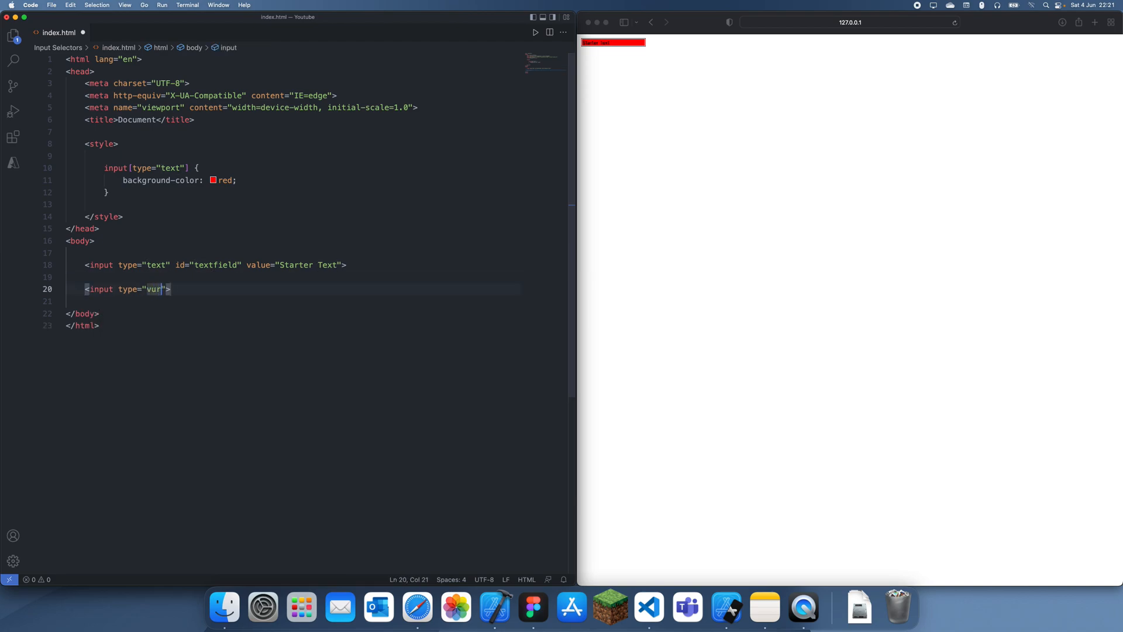
type("button\" value=\"'")
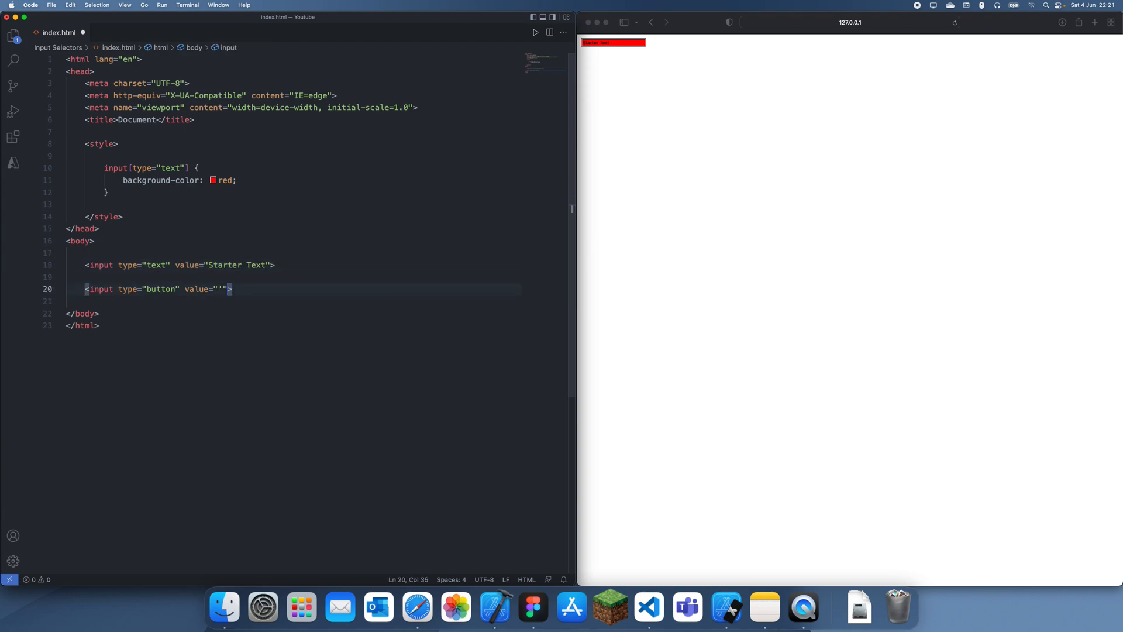
type("Click Me")
type("input [")
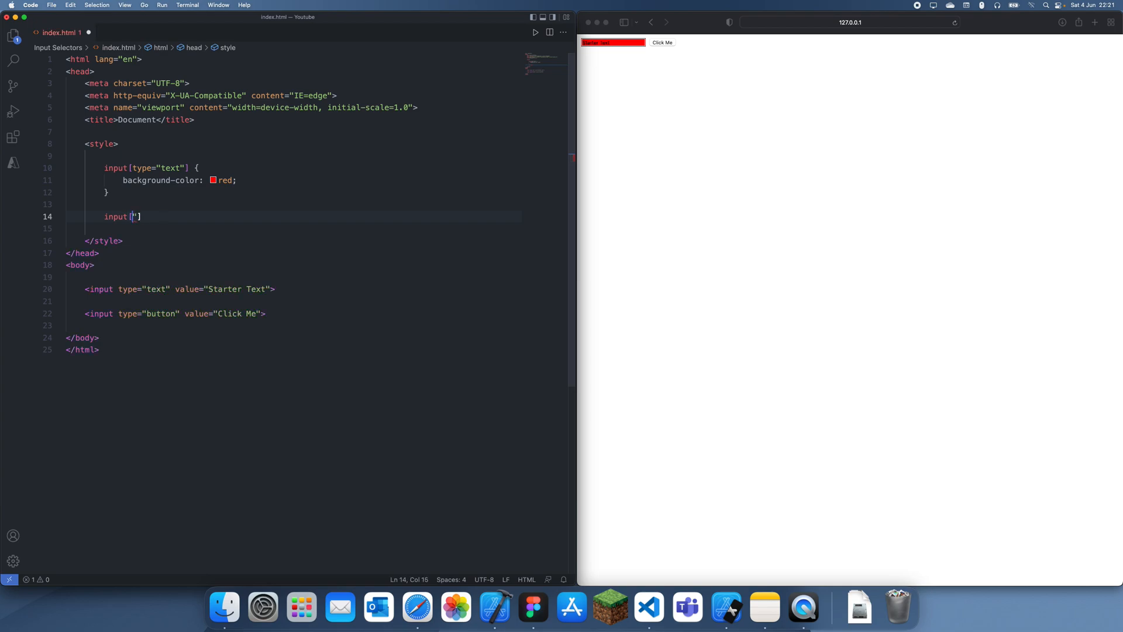
Add an input[type="button"] rule with background-color: blue to the style block.
type("type=\"Button")
left_click(294, 229)
type("ba")
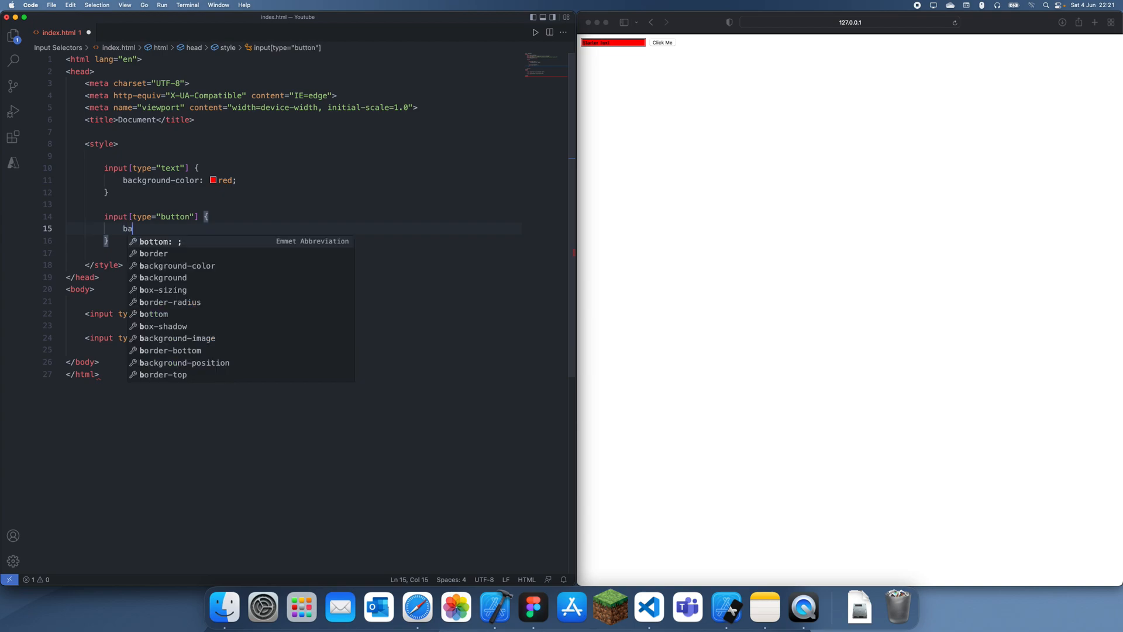
type("ckground-color: blue;")
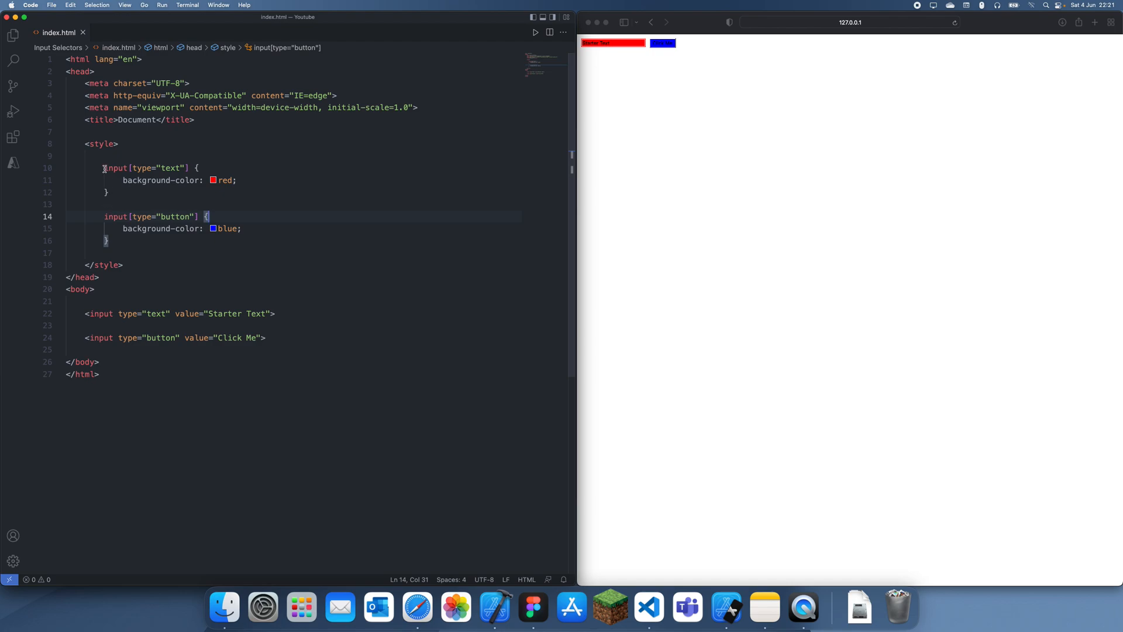
left_click(197, 167)
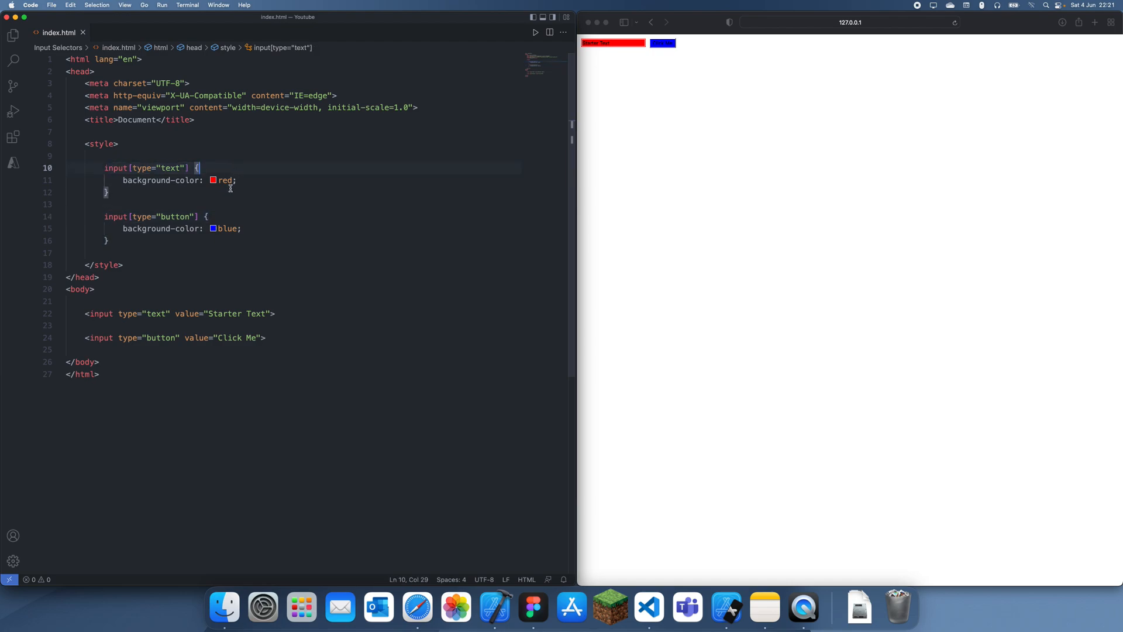